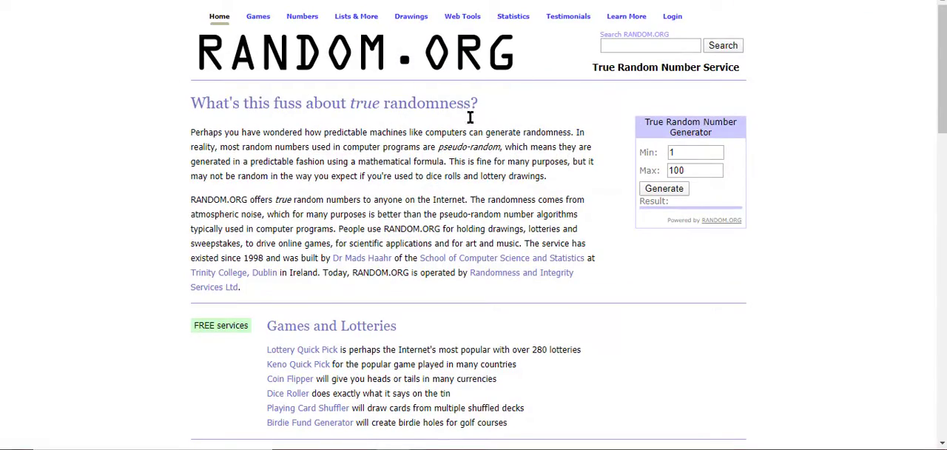
mouse_move(713, 131)
type("1")
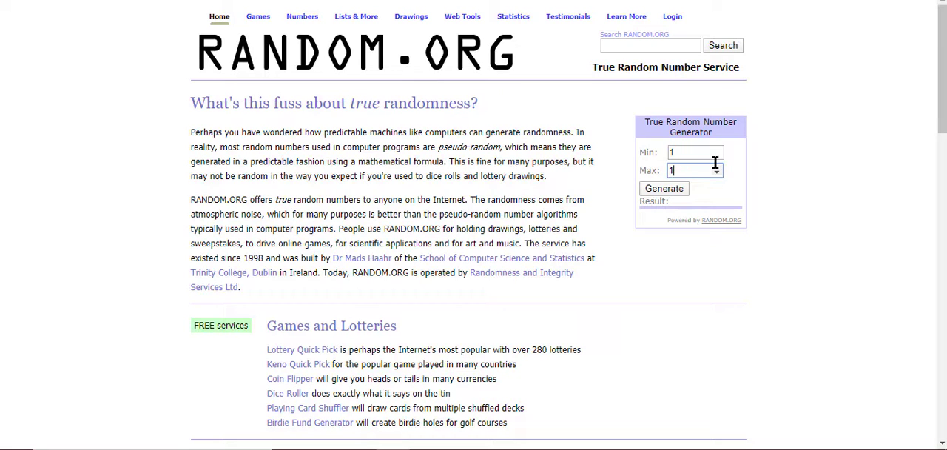
Change the generator's Max value to 7, keeping Min at 1
type("88")
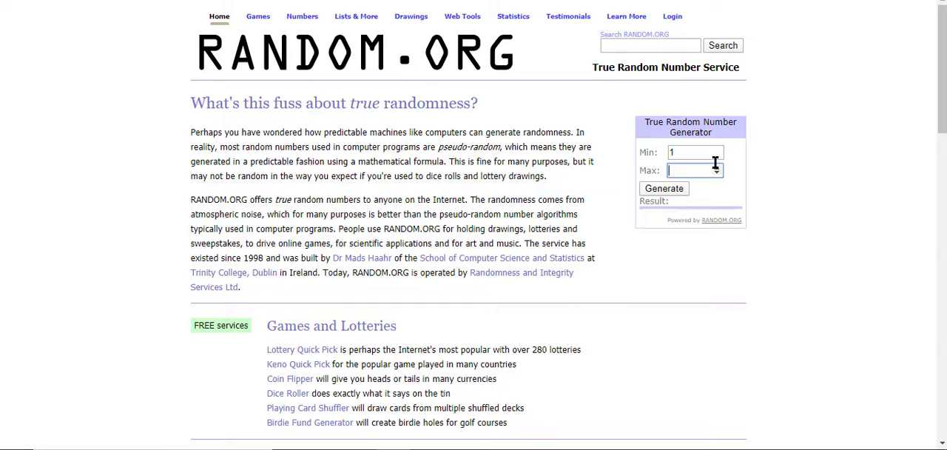
type("7")
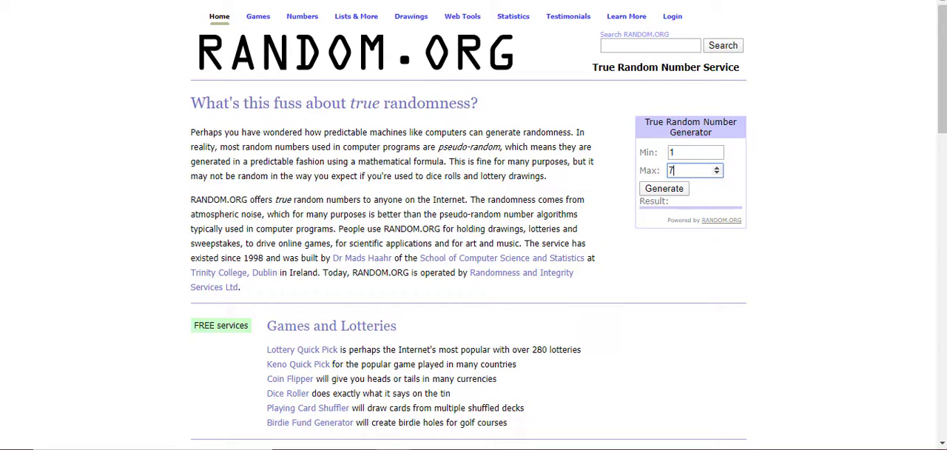
scroll("down", 3)
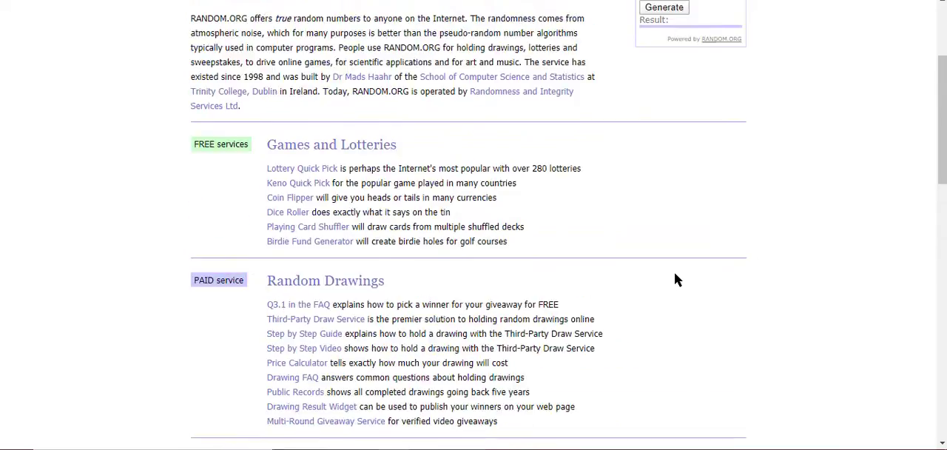
scroll("up", 3)
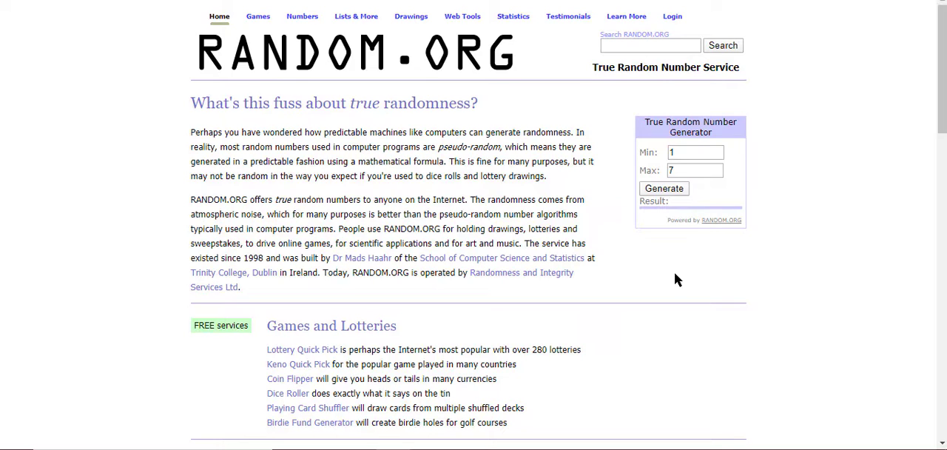
mouse_move(693, 198)
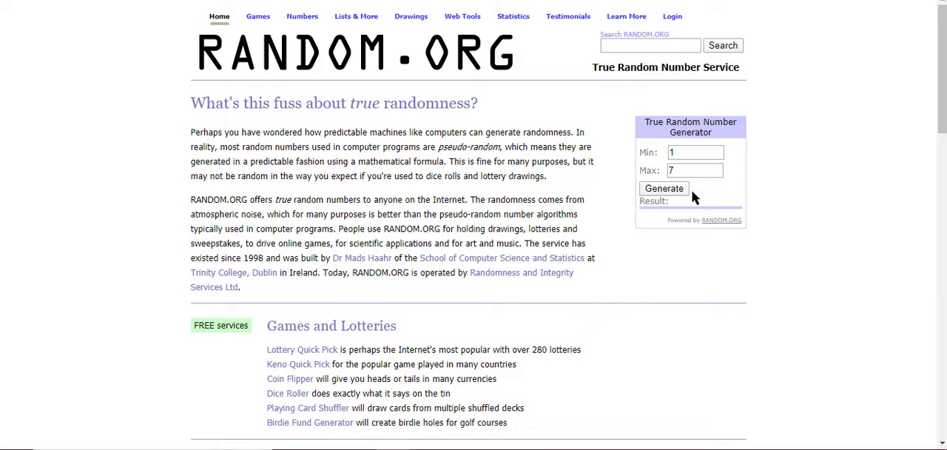
mouse_move(704, 186)
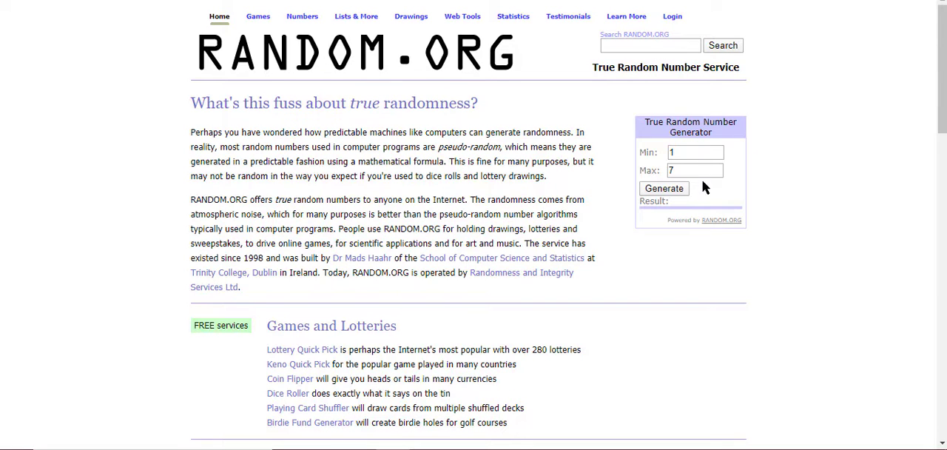
mouse_move(694, 193)
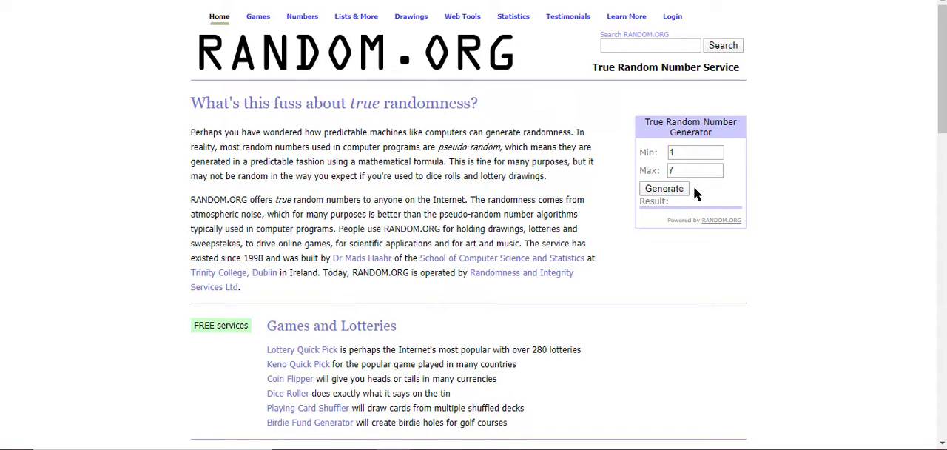
Generate a random winning number from the 1–7 range
left_click(663, 188)
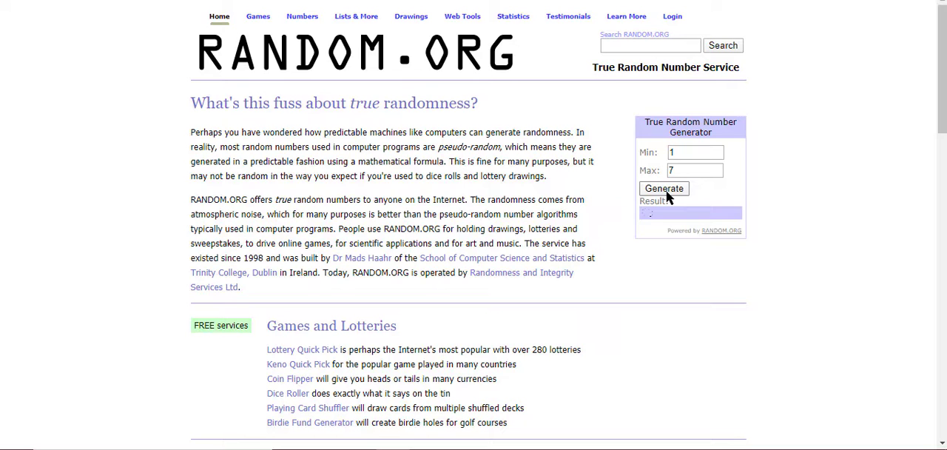
left_click(663, 188)
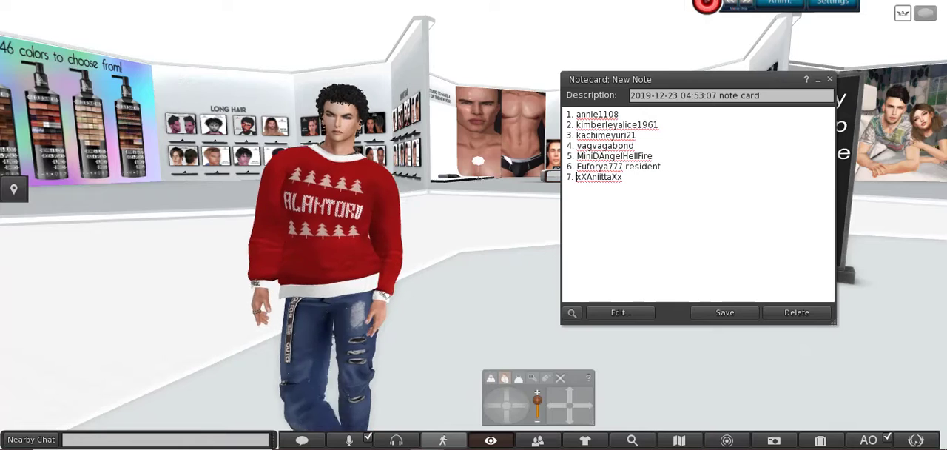
Highlight the name on line 2 of the giveaway notecard
double_click(616, 124)
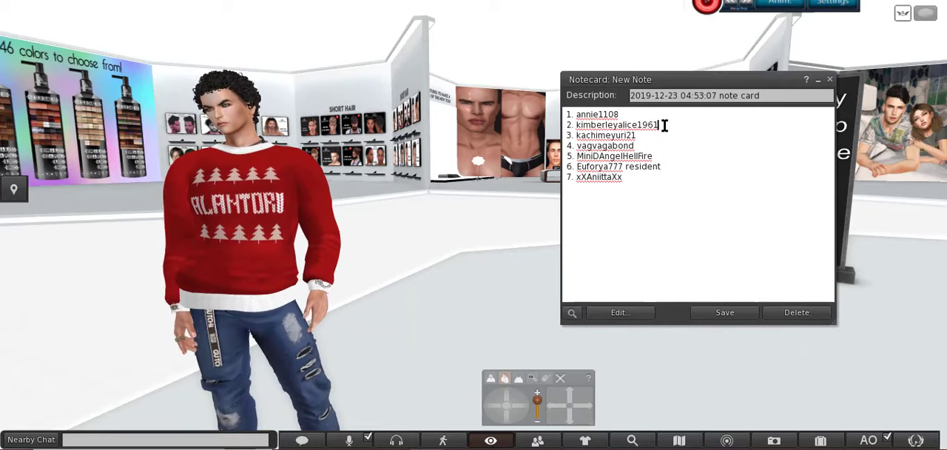
double_click(617, 124)
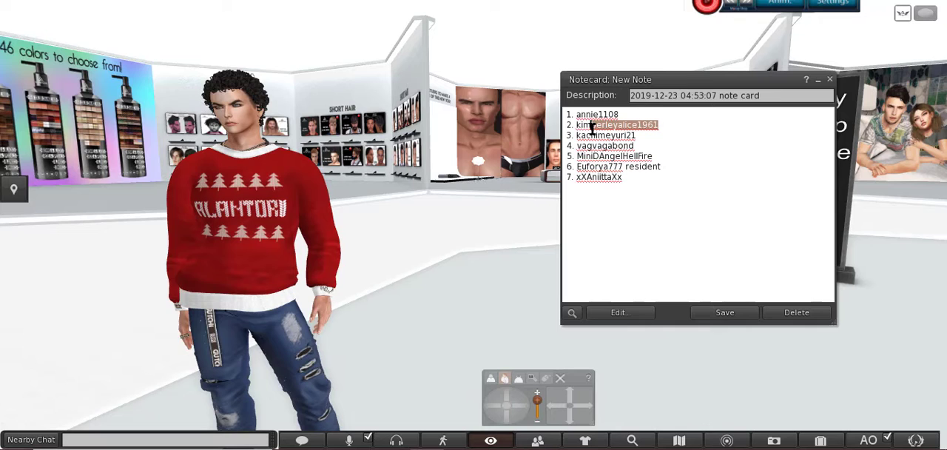